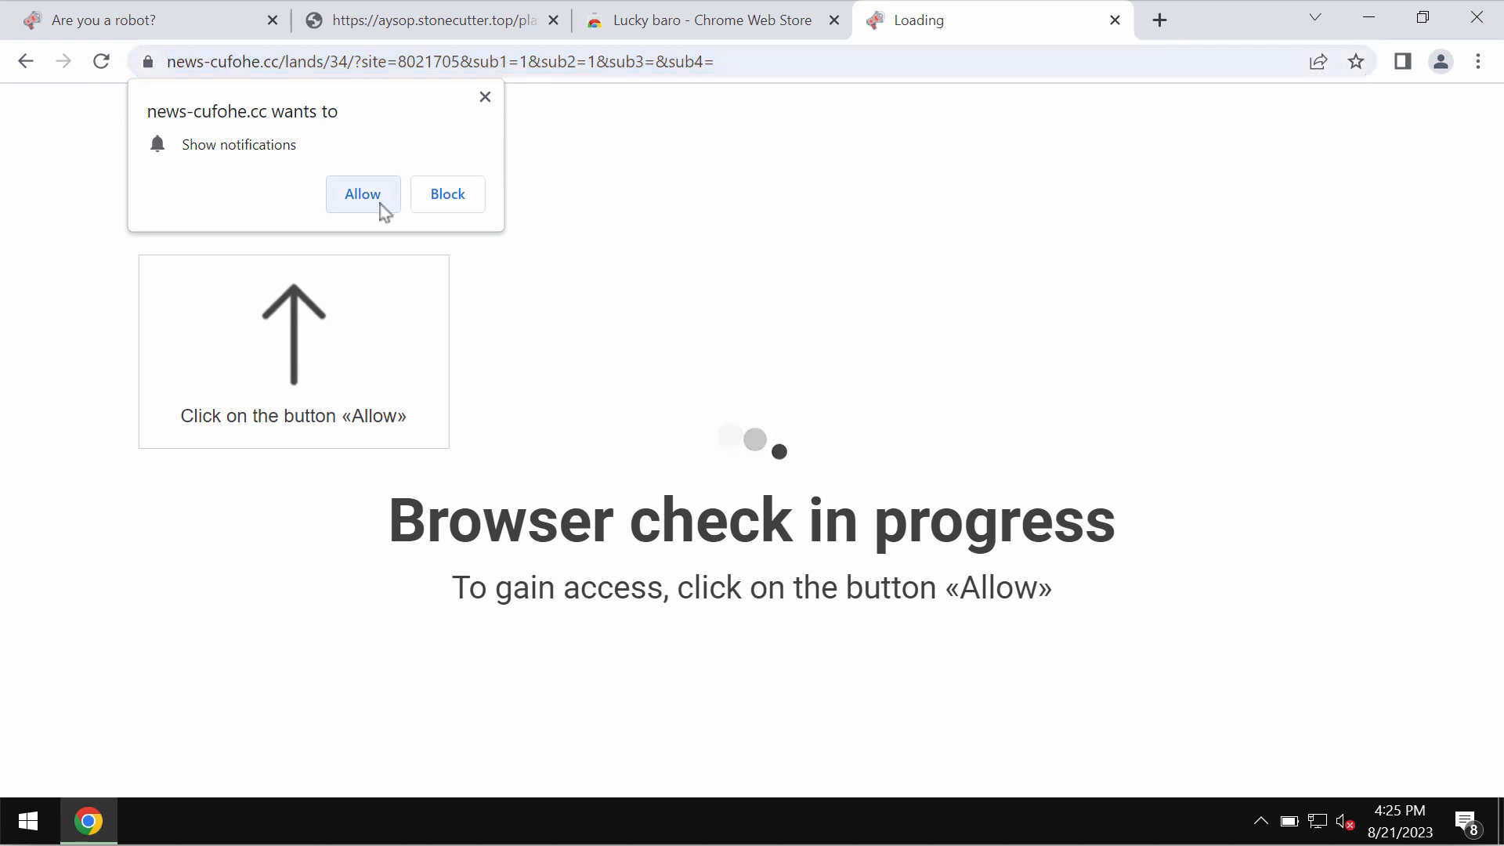
Step: Allow news-cufohe.cc to send notifications, then head into the Chrome menu for settings
click(362, 194)
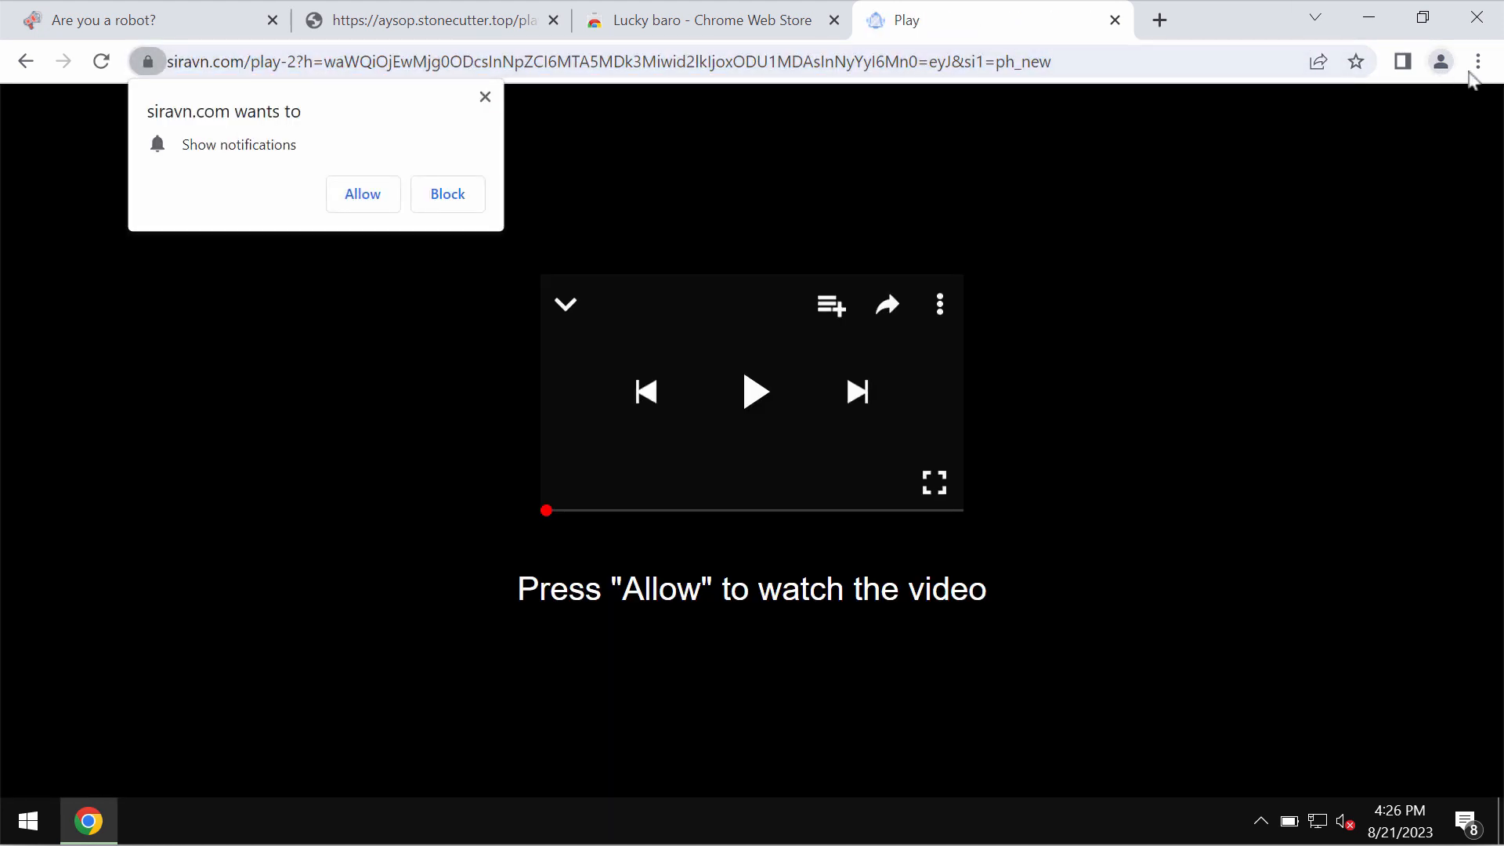
click(1211, 19)
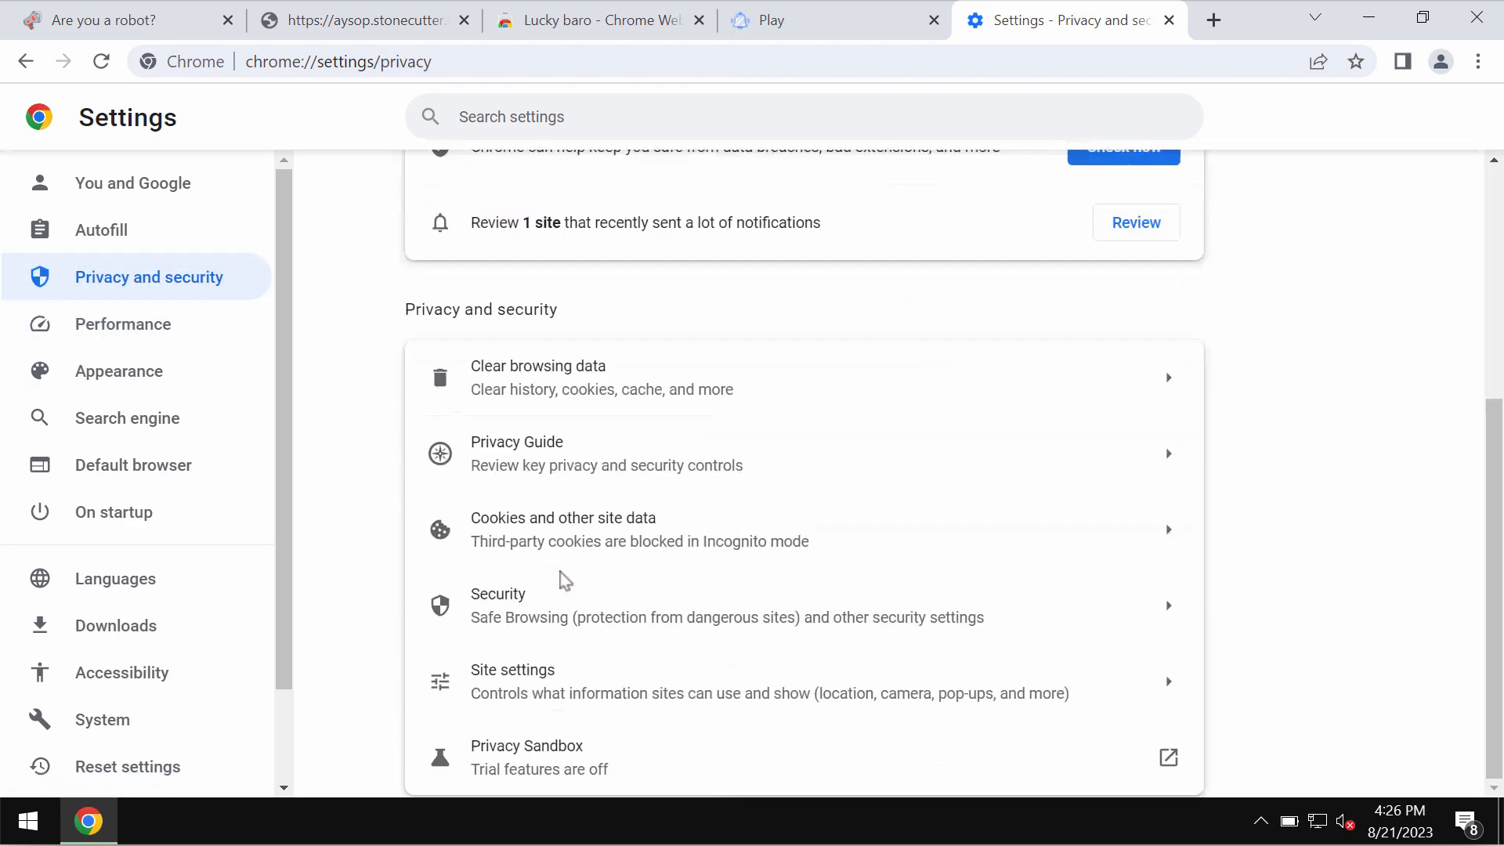
Step: Remove news-cufohe.cc and dispatchfeed.com from allowed notifications and enter combocleaner.com in the address bar
click(510, 669)
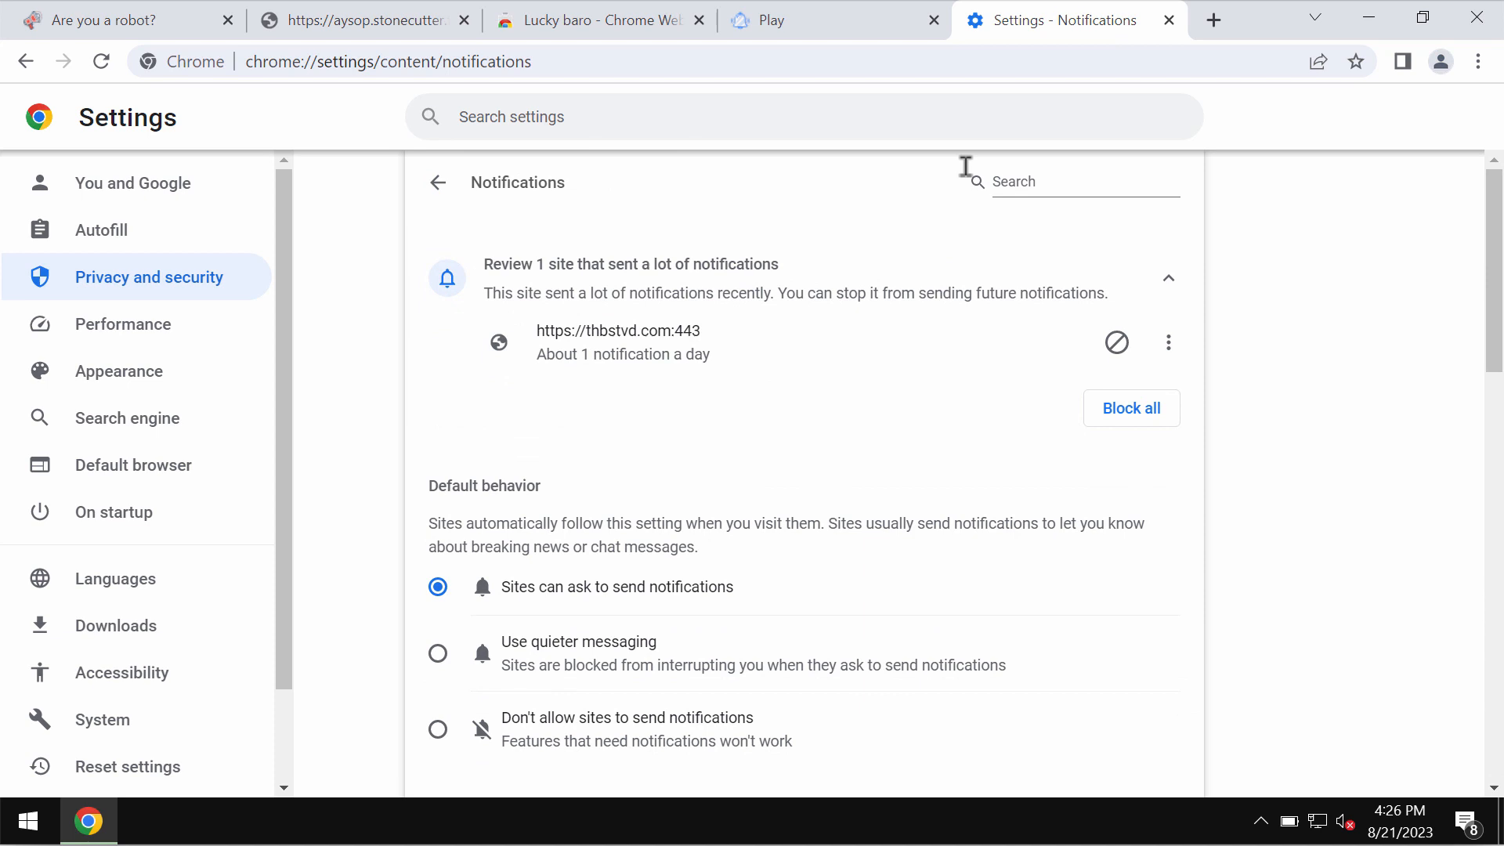
click(956, 20)
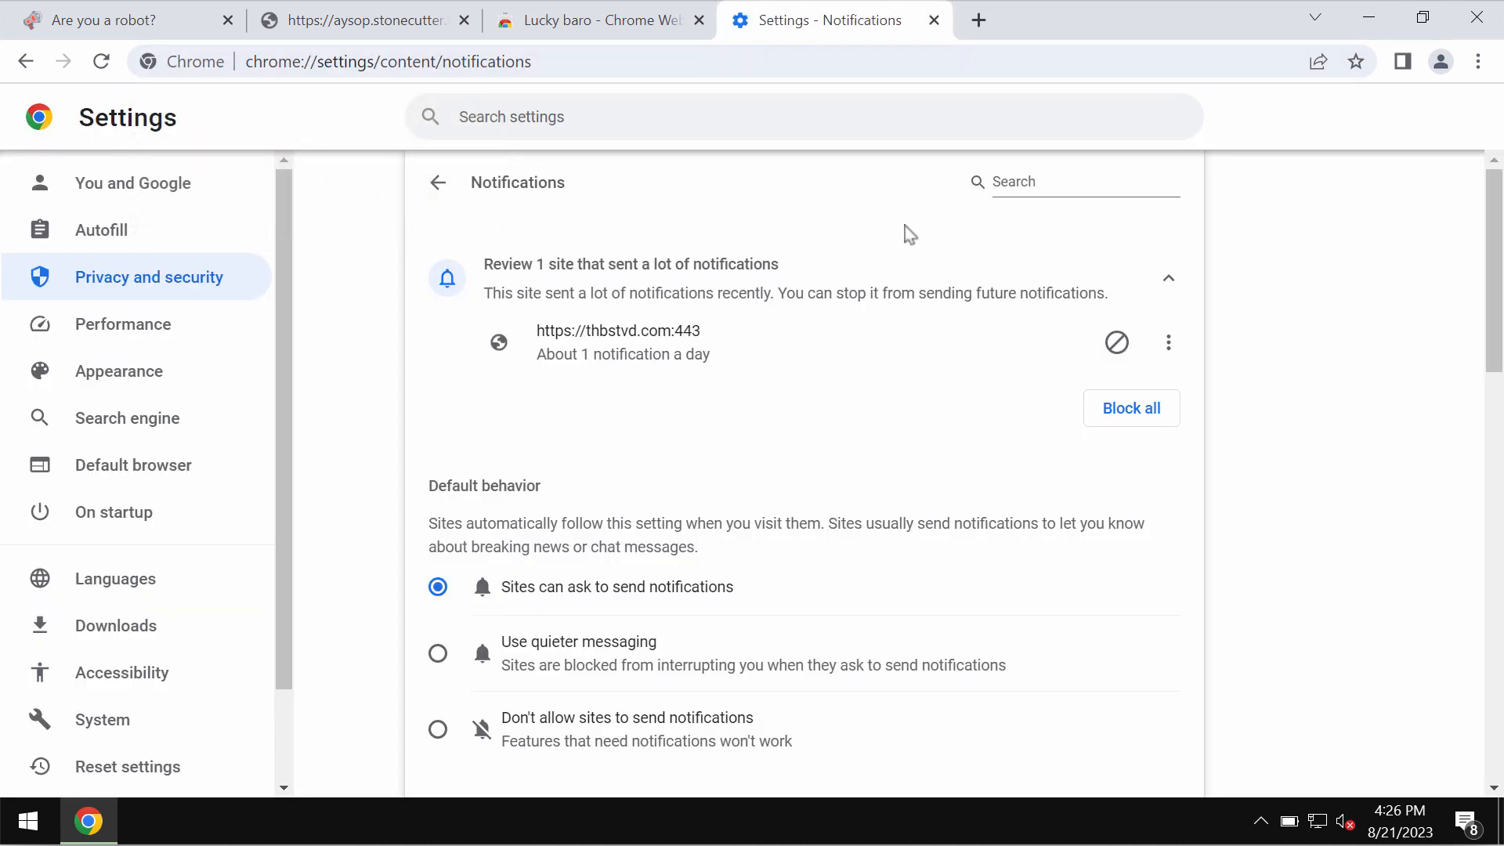
scroll(down, 3)
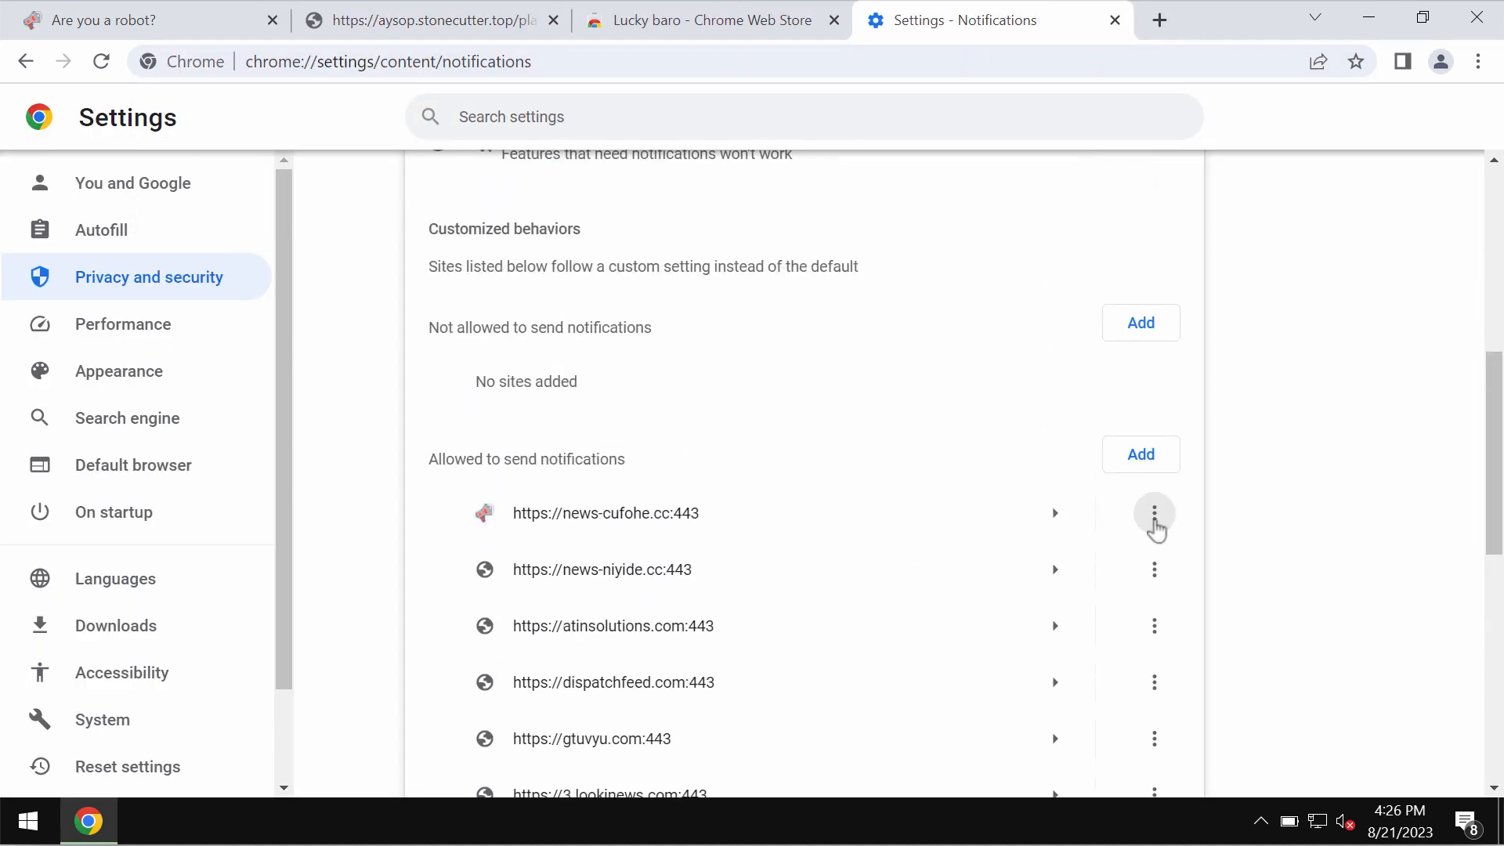
click(1154, 513)
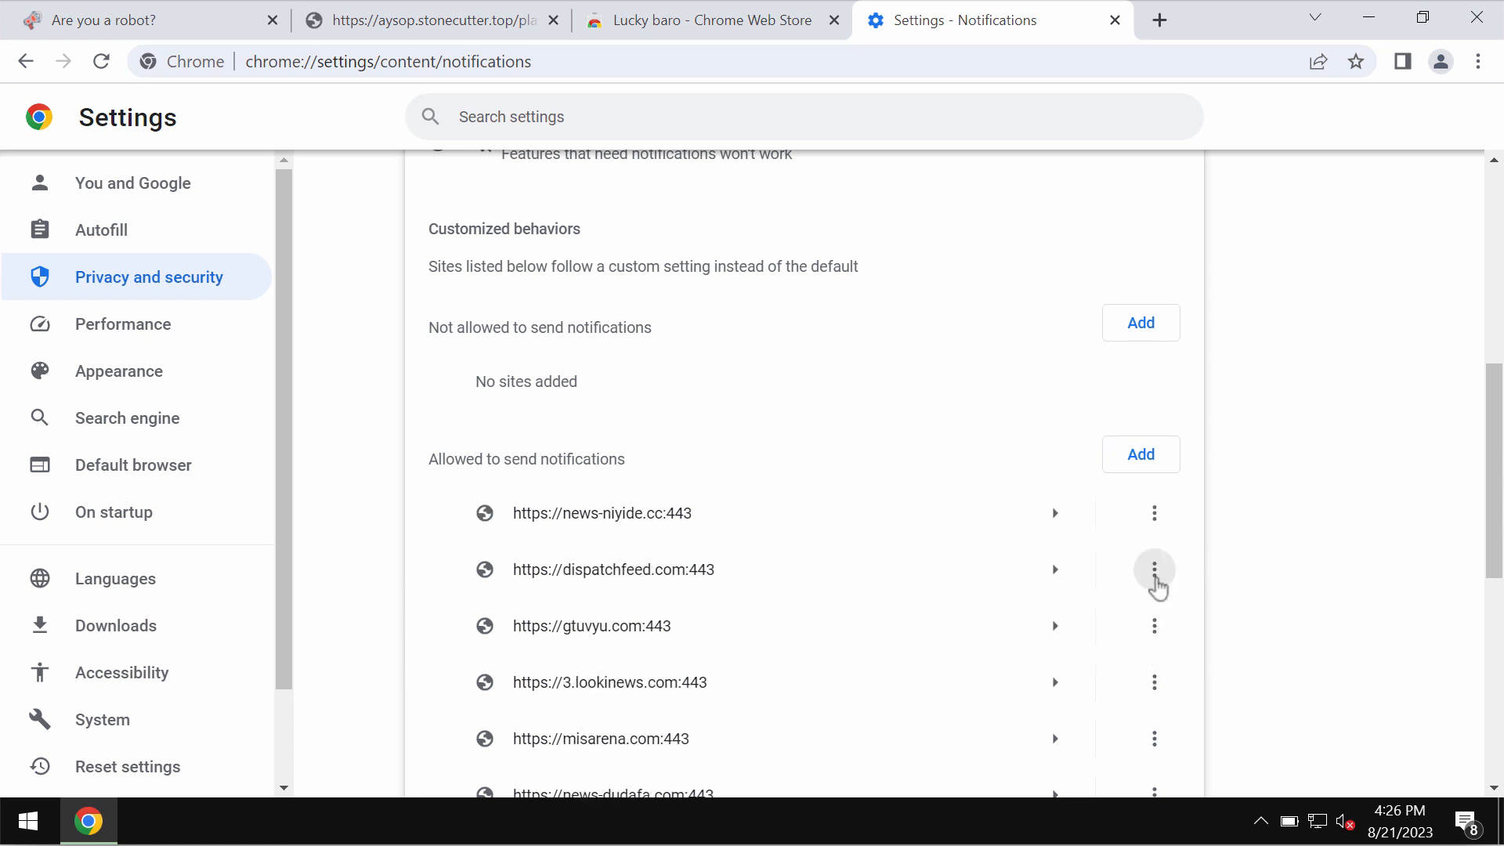
click(1154, 569)
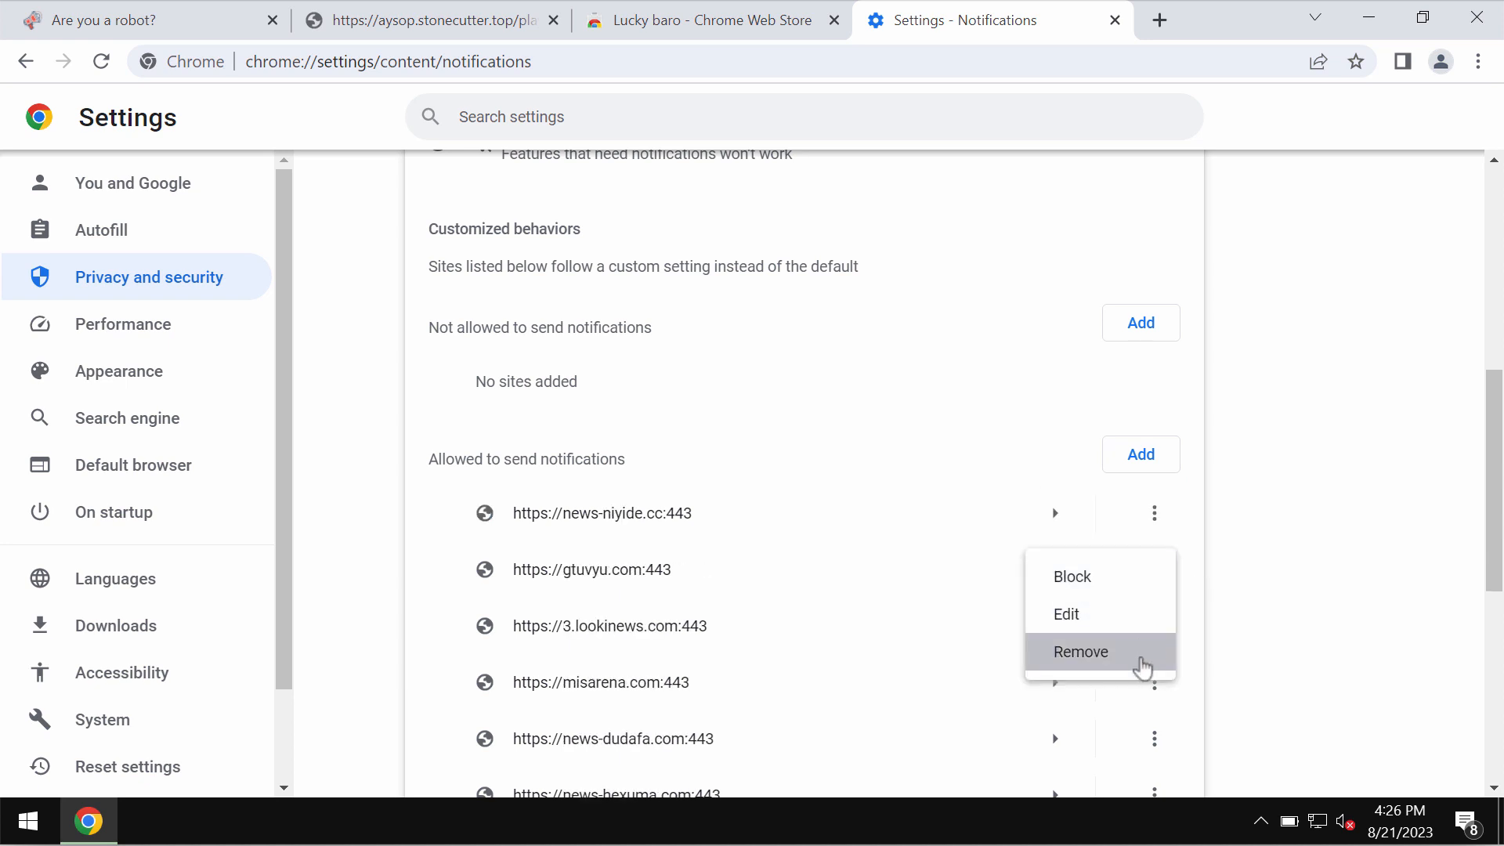
text(combocleaner.com)
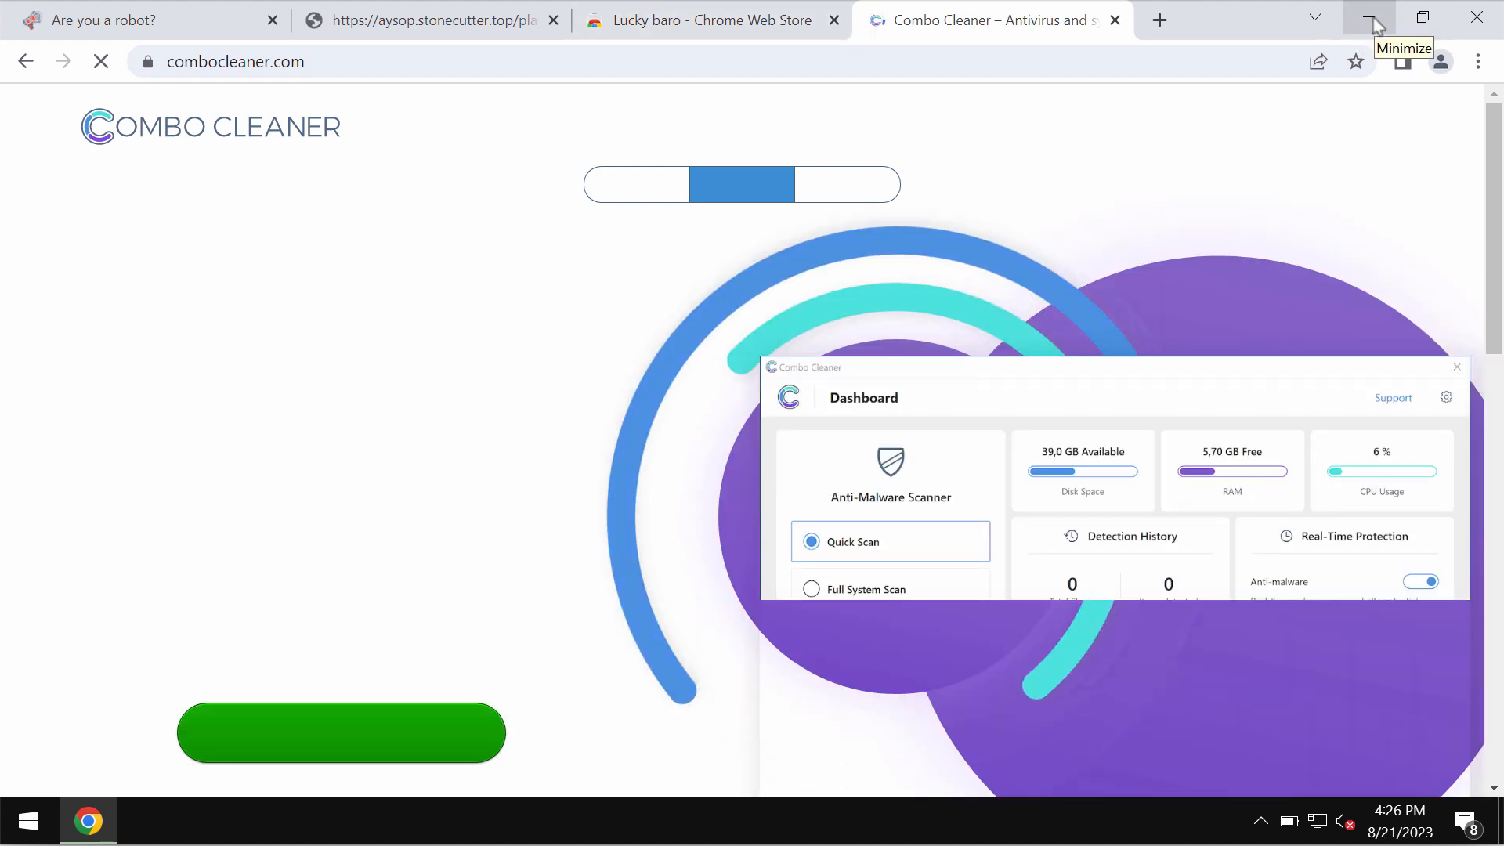
Step: Minimise Chrome so the desktop with the Combo Cleaner shortcut shows
click(1374, 17)
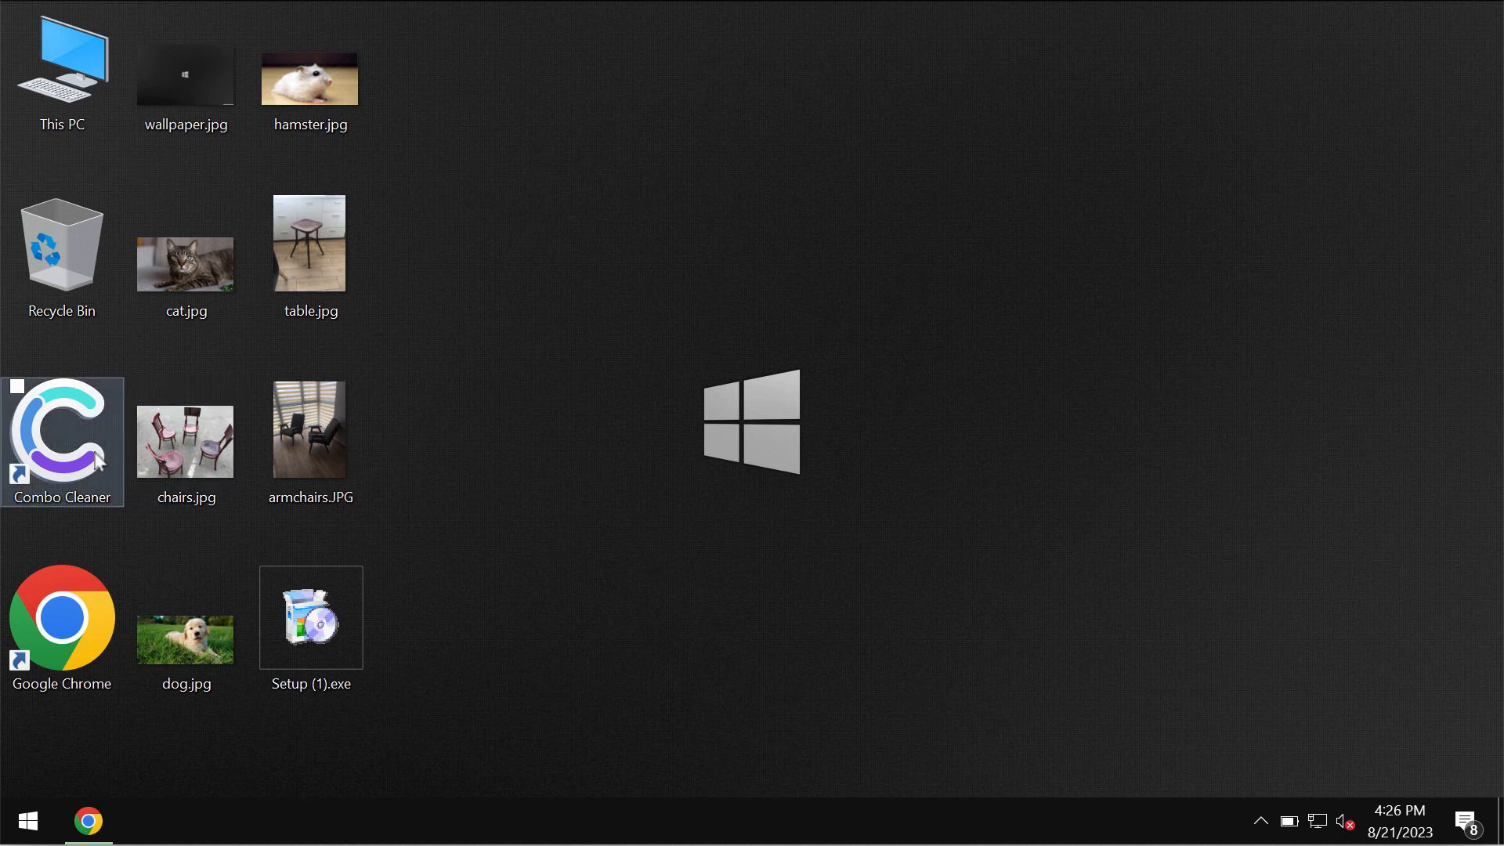
Step: Launch Combo Cleaner from the desktop shortcut and start a Quick Scan
double_click(61, 440)
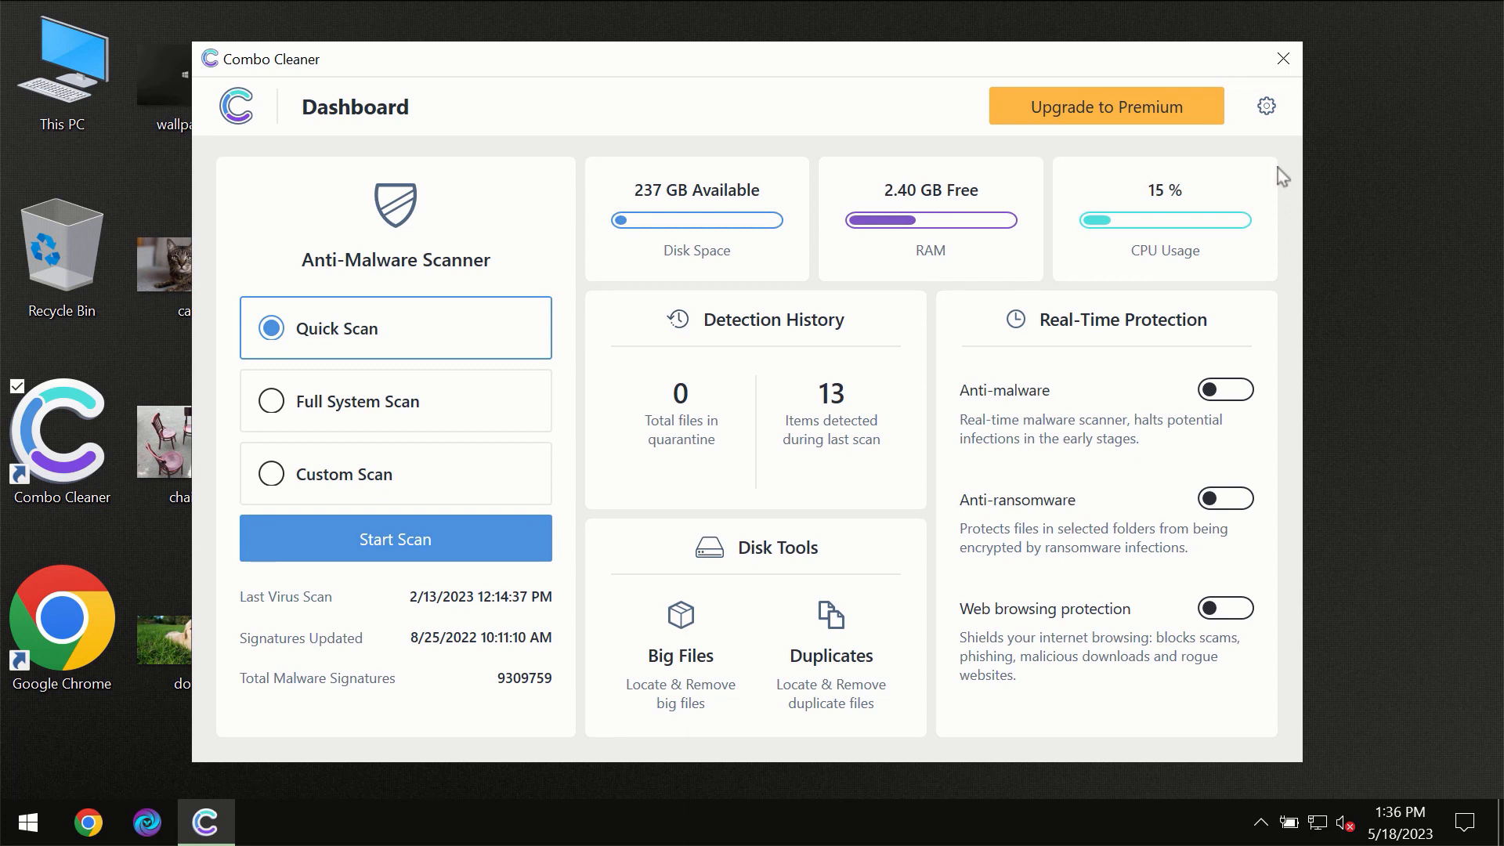
mouse_move(926, 75)
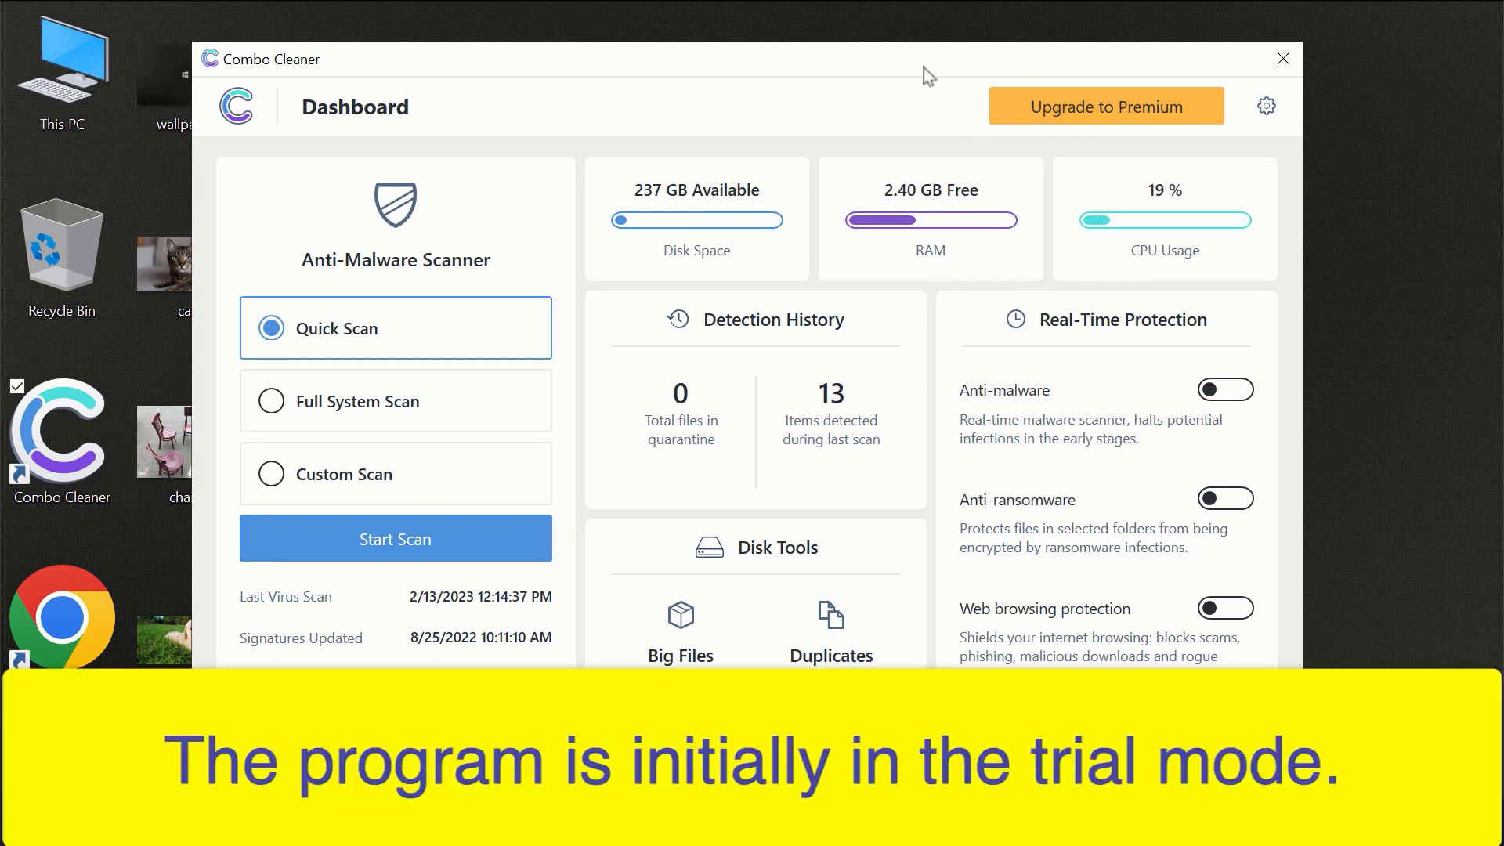
mouse_move(805, 71)
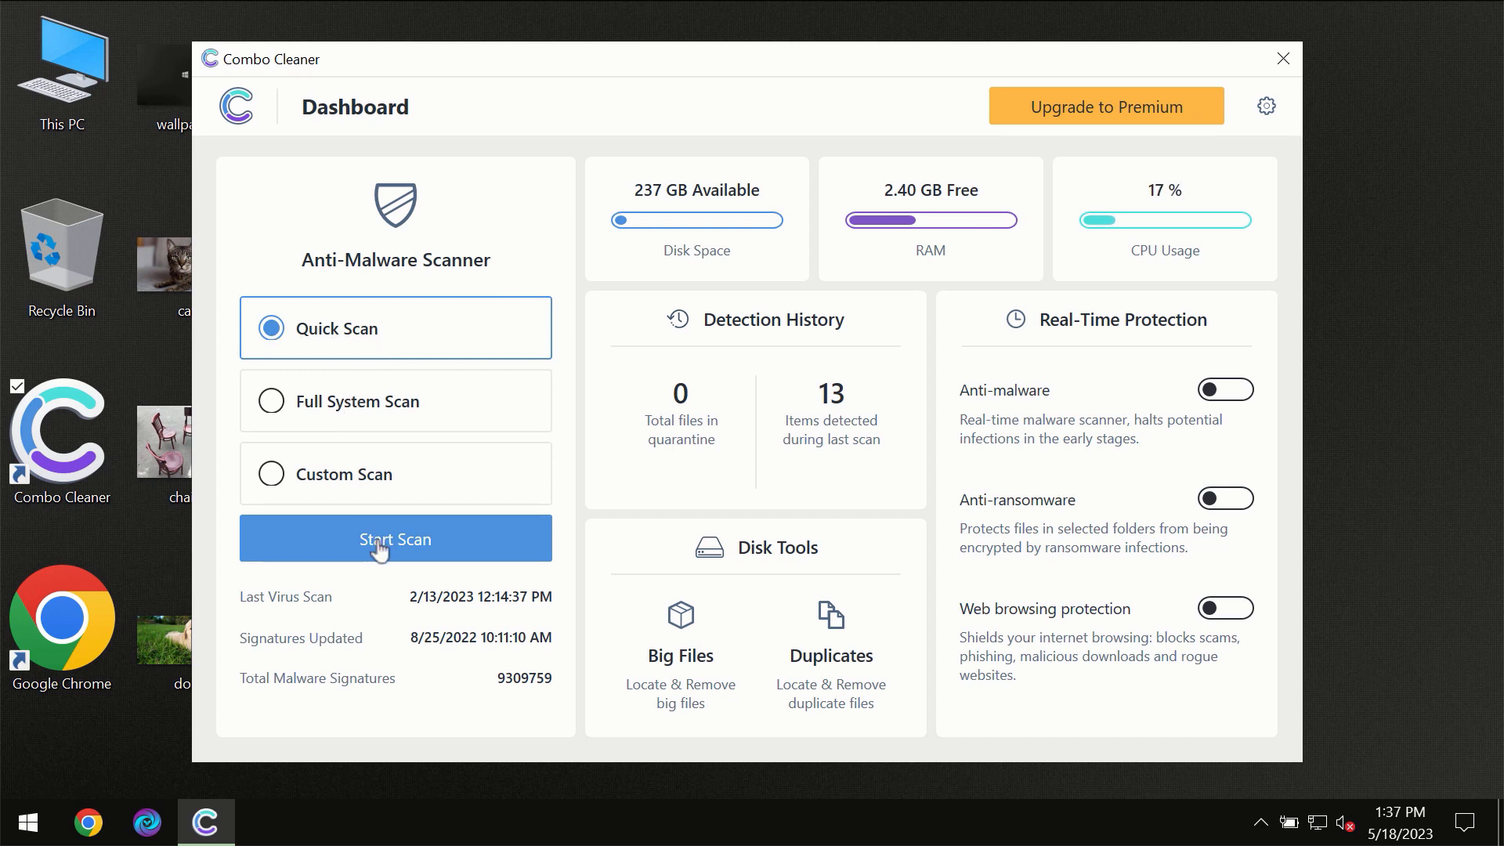
click(394, 537)
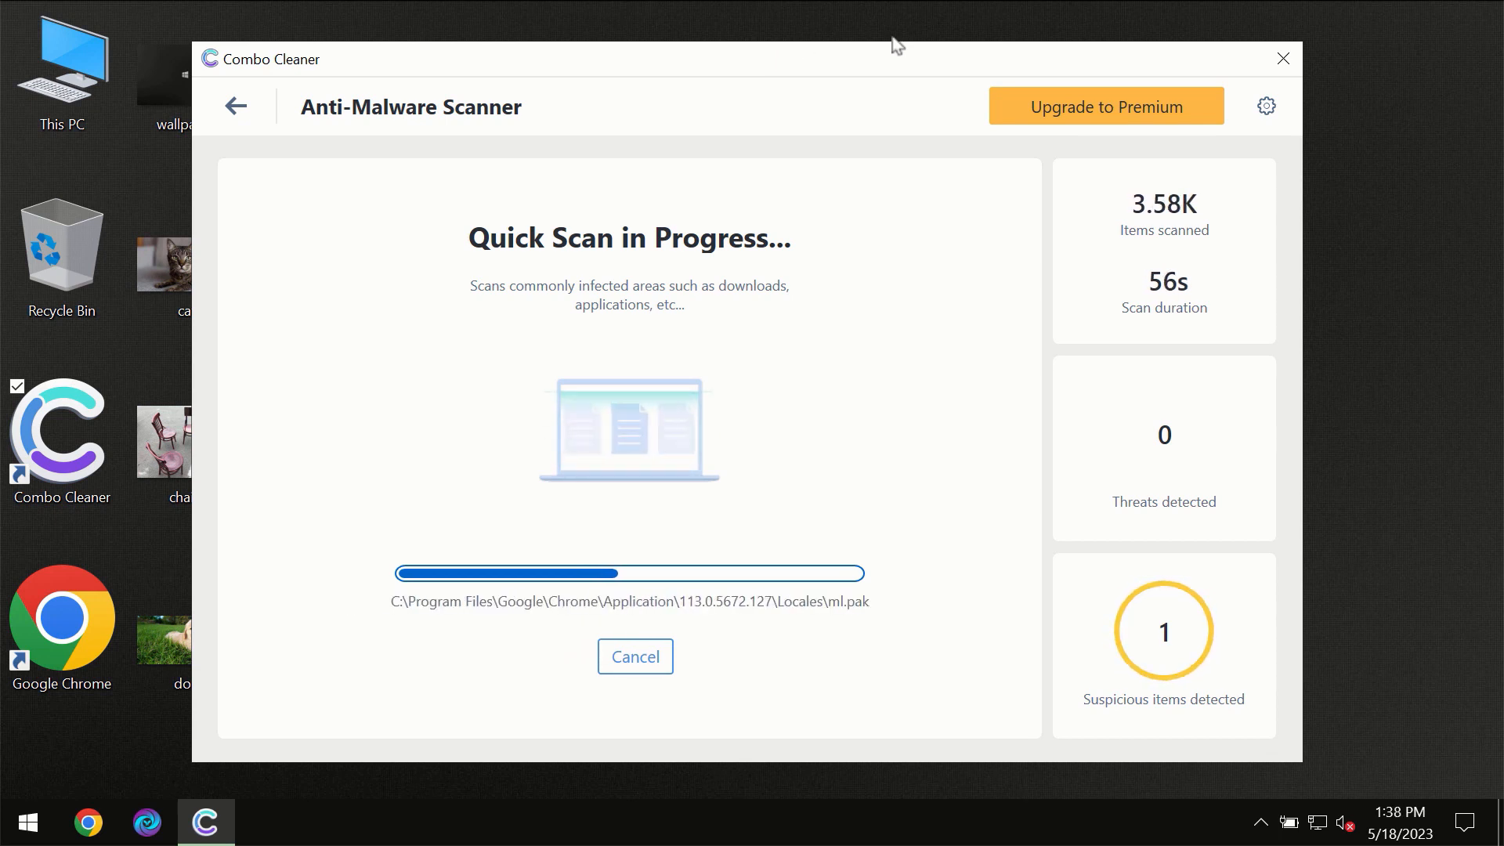
mouse_move(1266, 113)
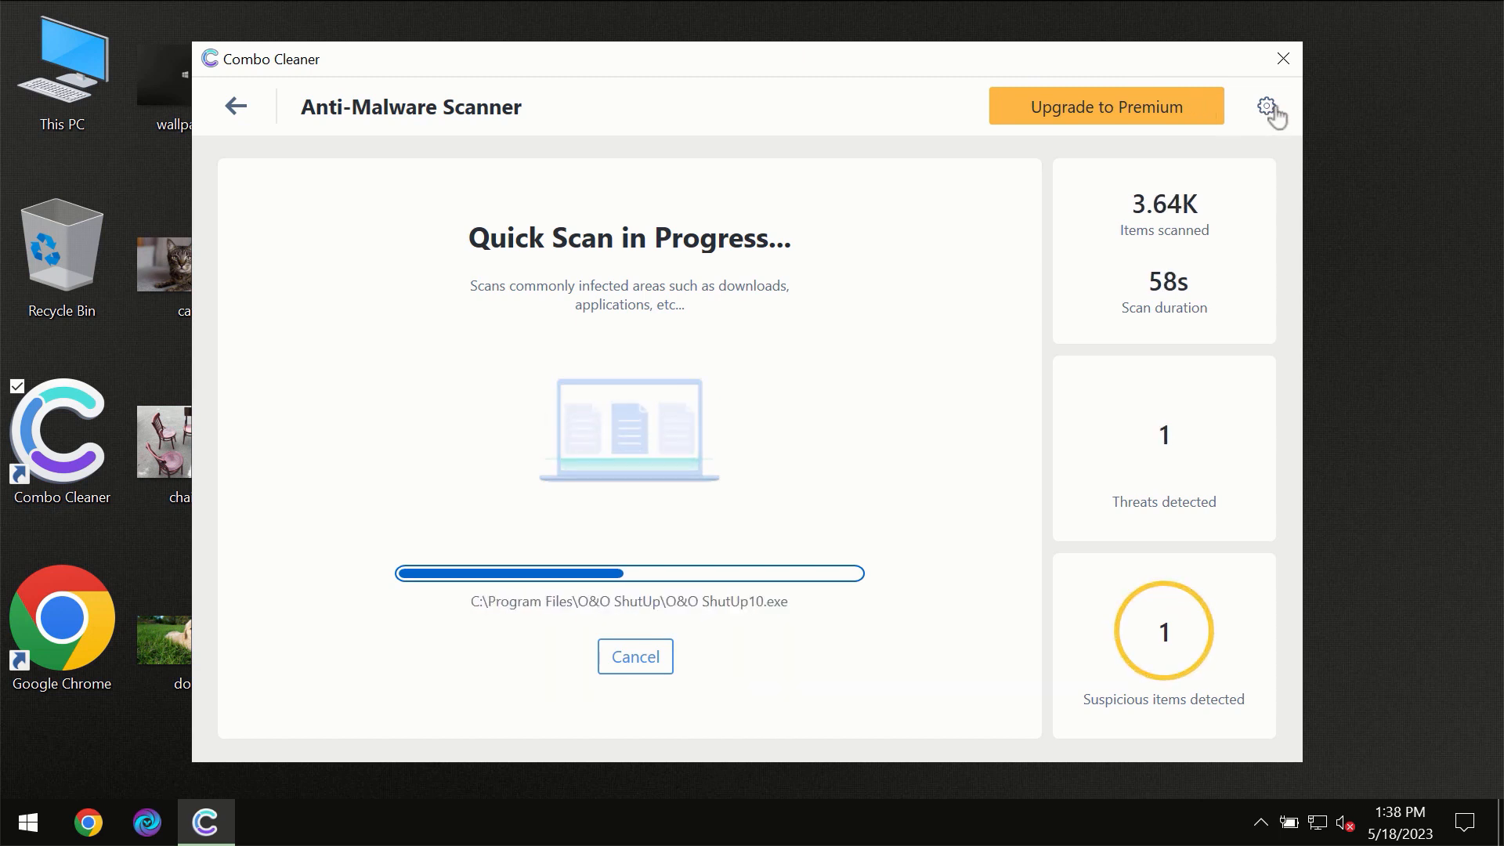
Step: Review the Anti-Ransomware settings (no protected folders) and return to the dashboard
click(1266, 104)
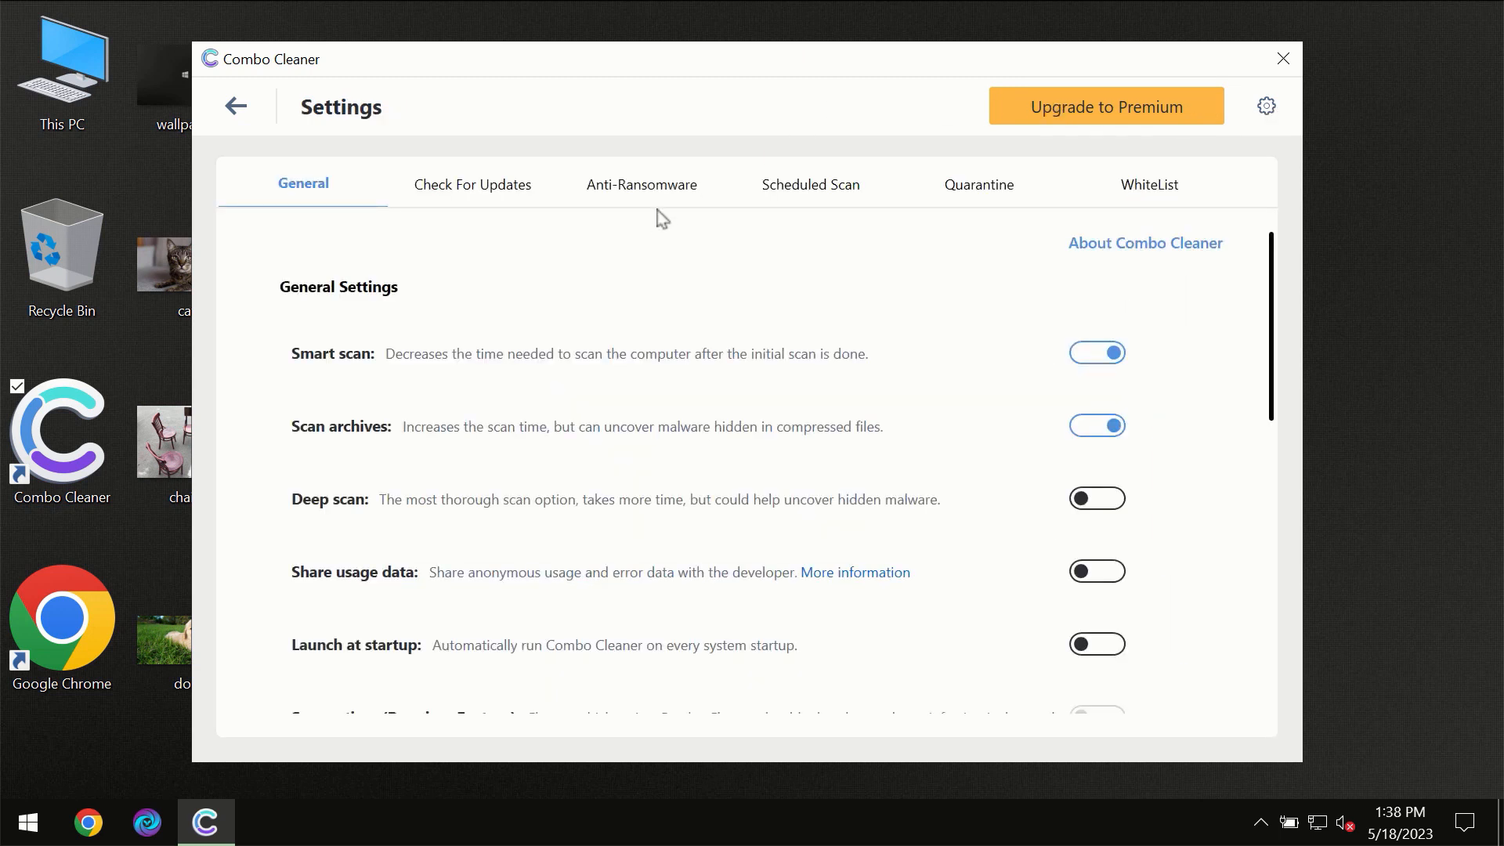
mouse_move(622, 204)
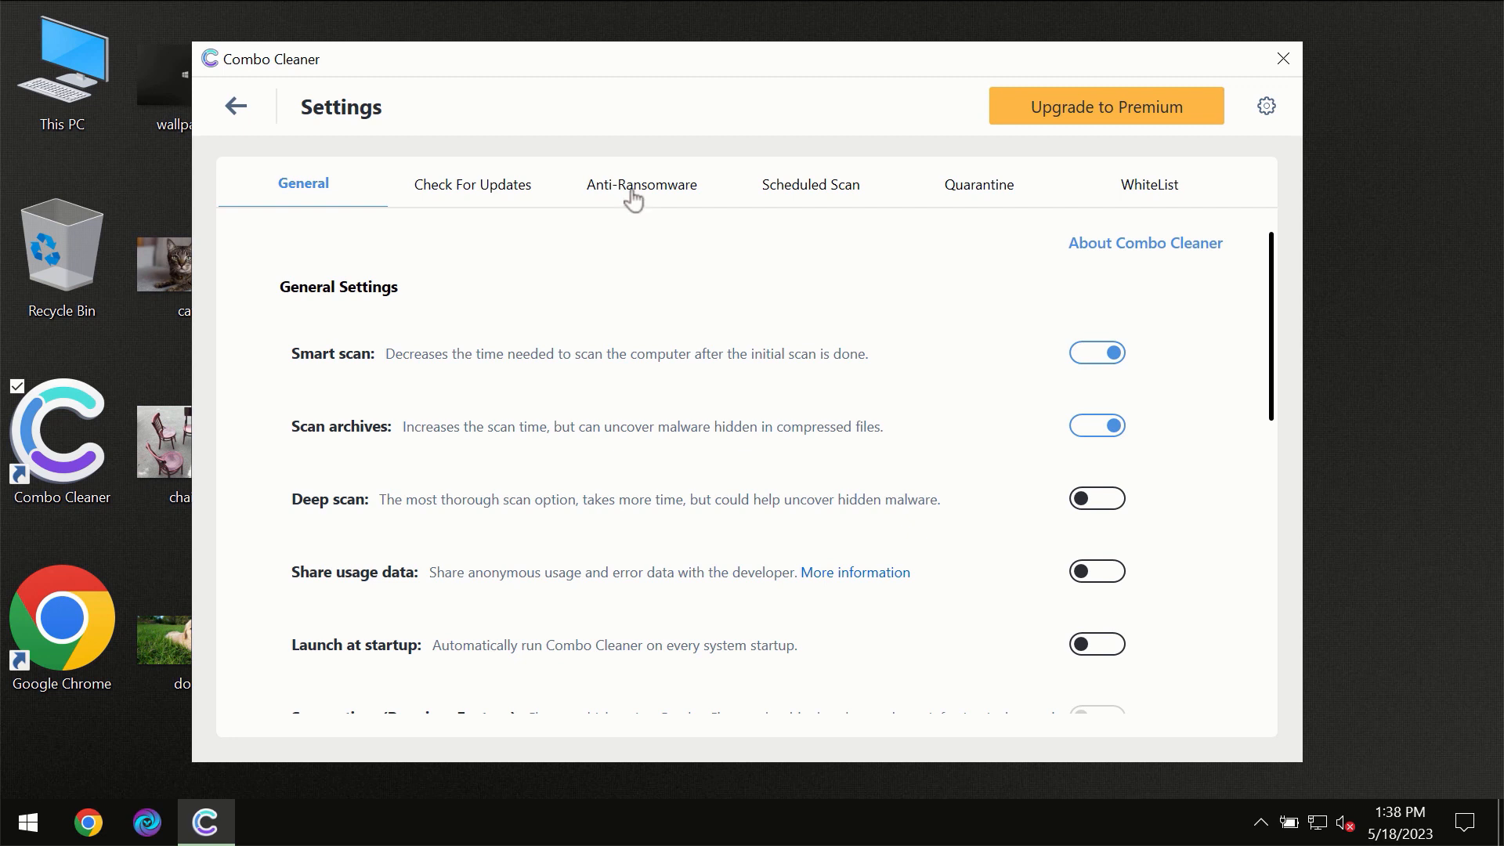
click(641, 185)
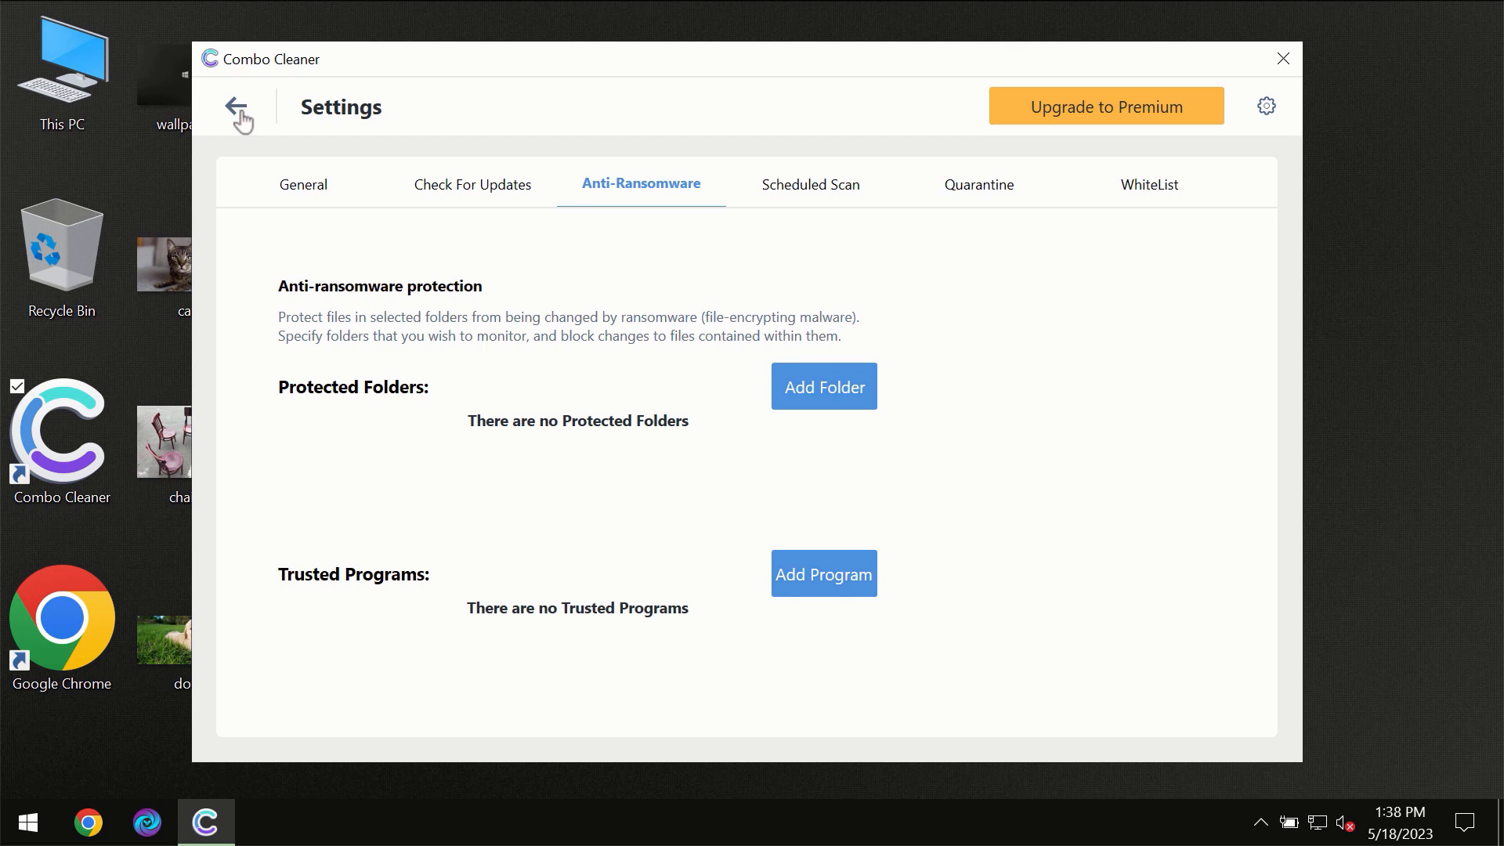
click(240, 114)
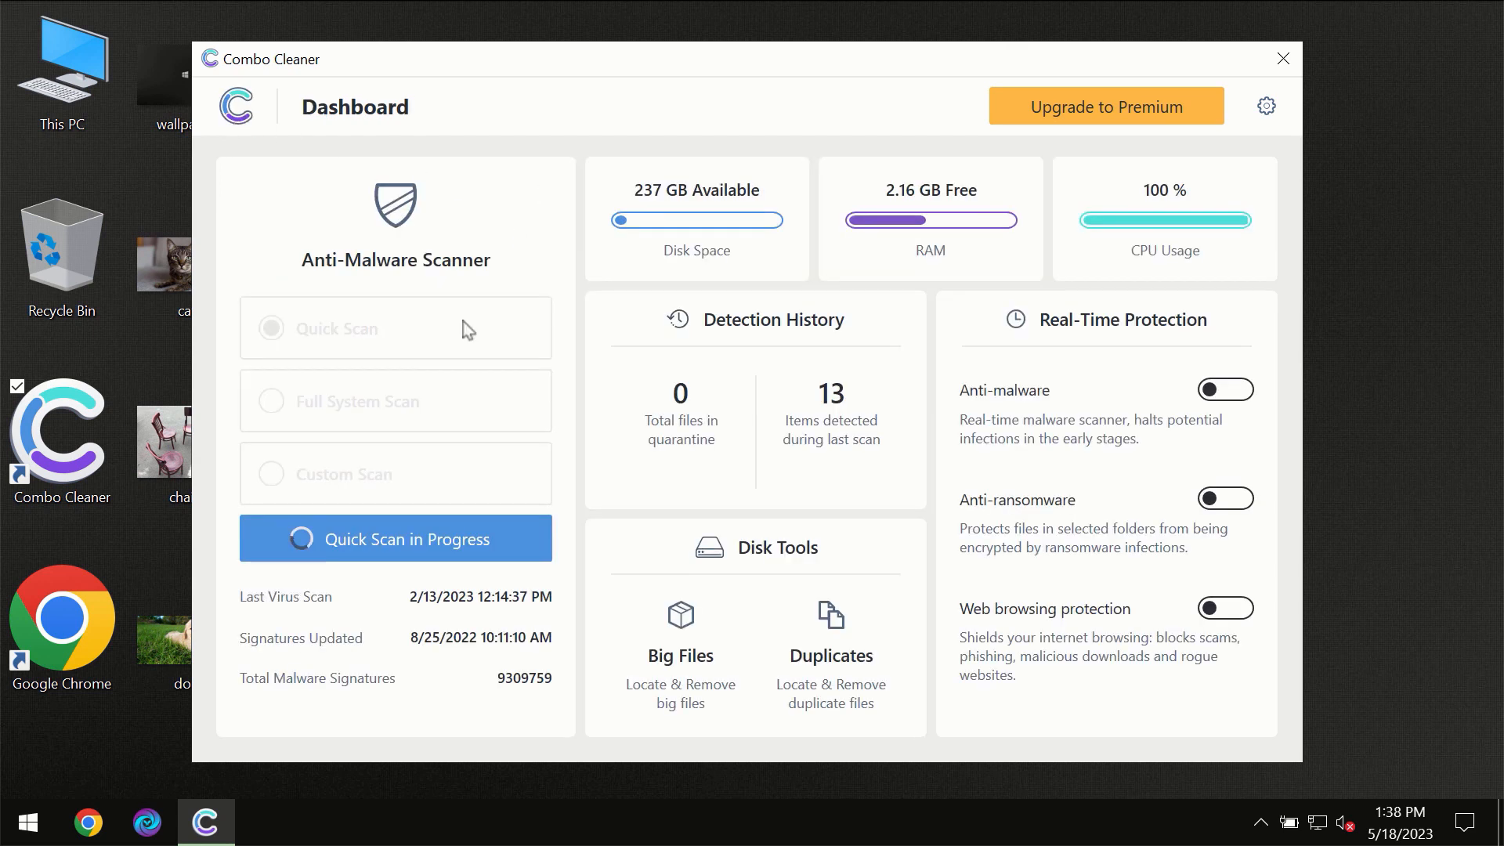
Step: Return to the Quick Scan progress view showing 3.99K items scanned and one suspicious item
click(395, 537)
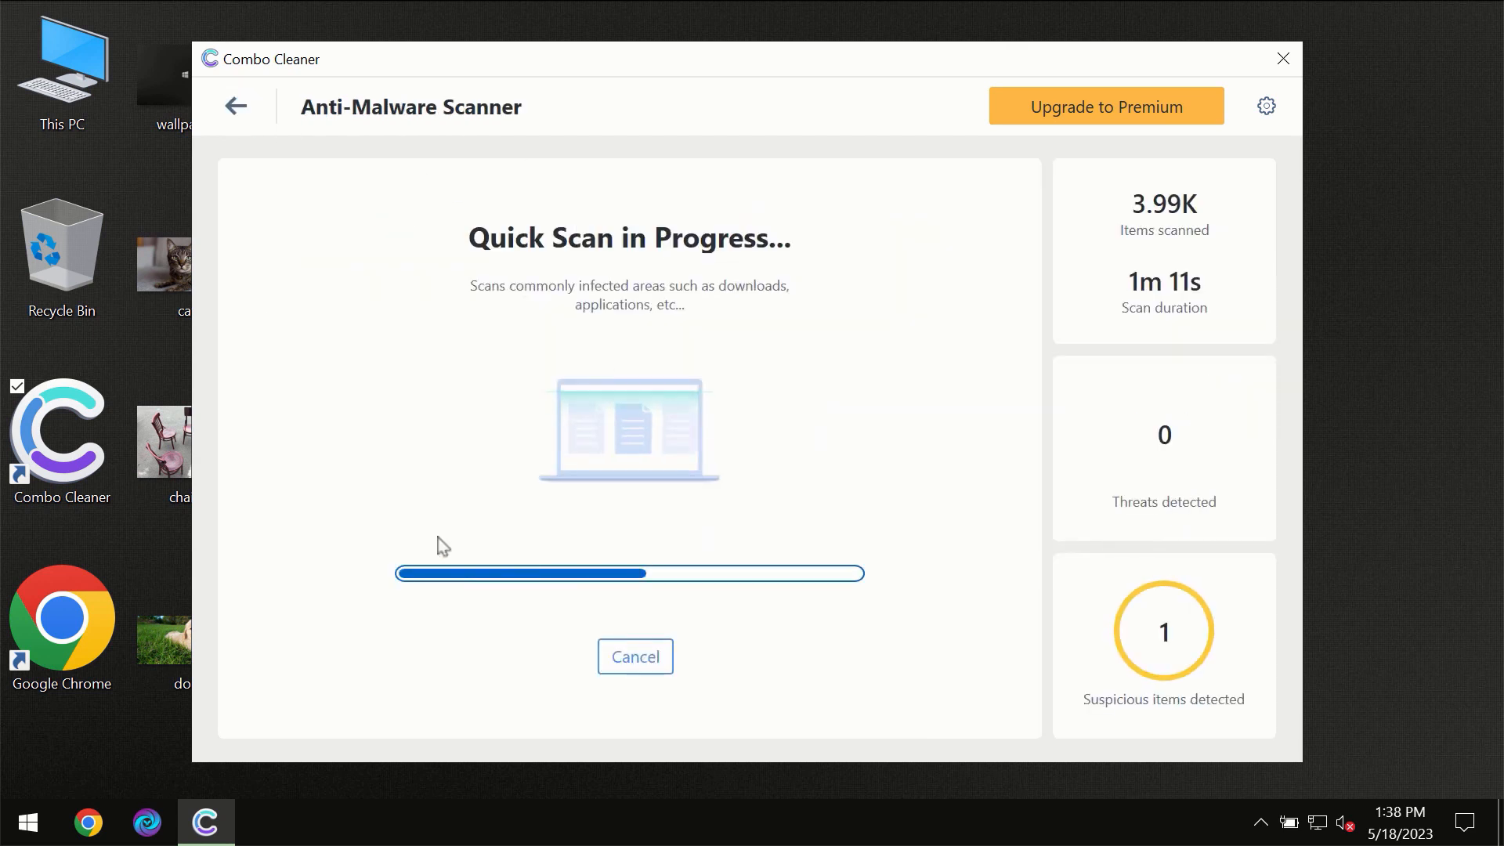
mouse_move(746, 329)
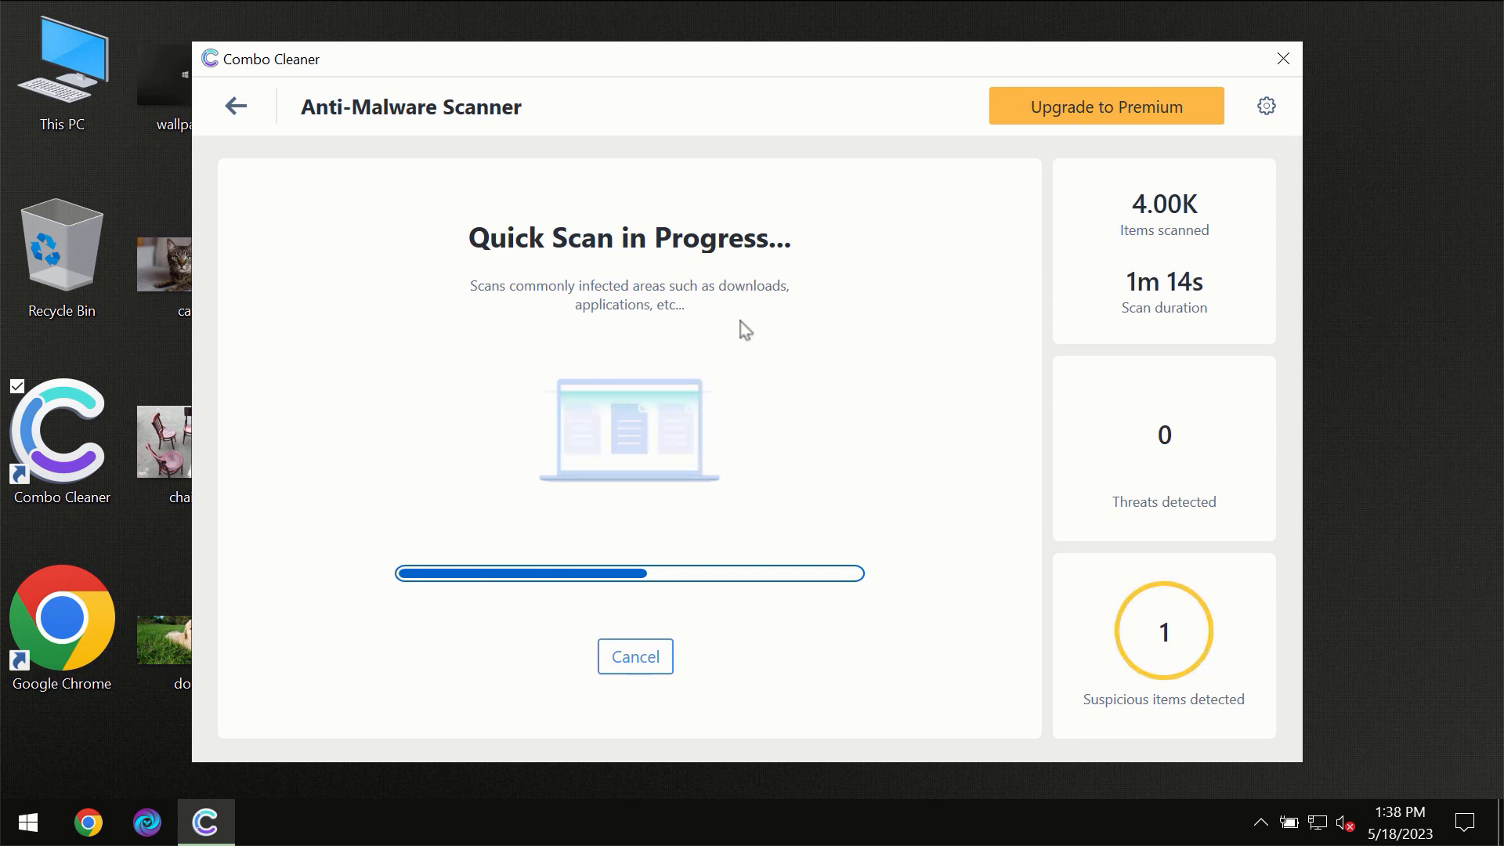
mouse_move(889, 155)
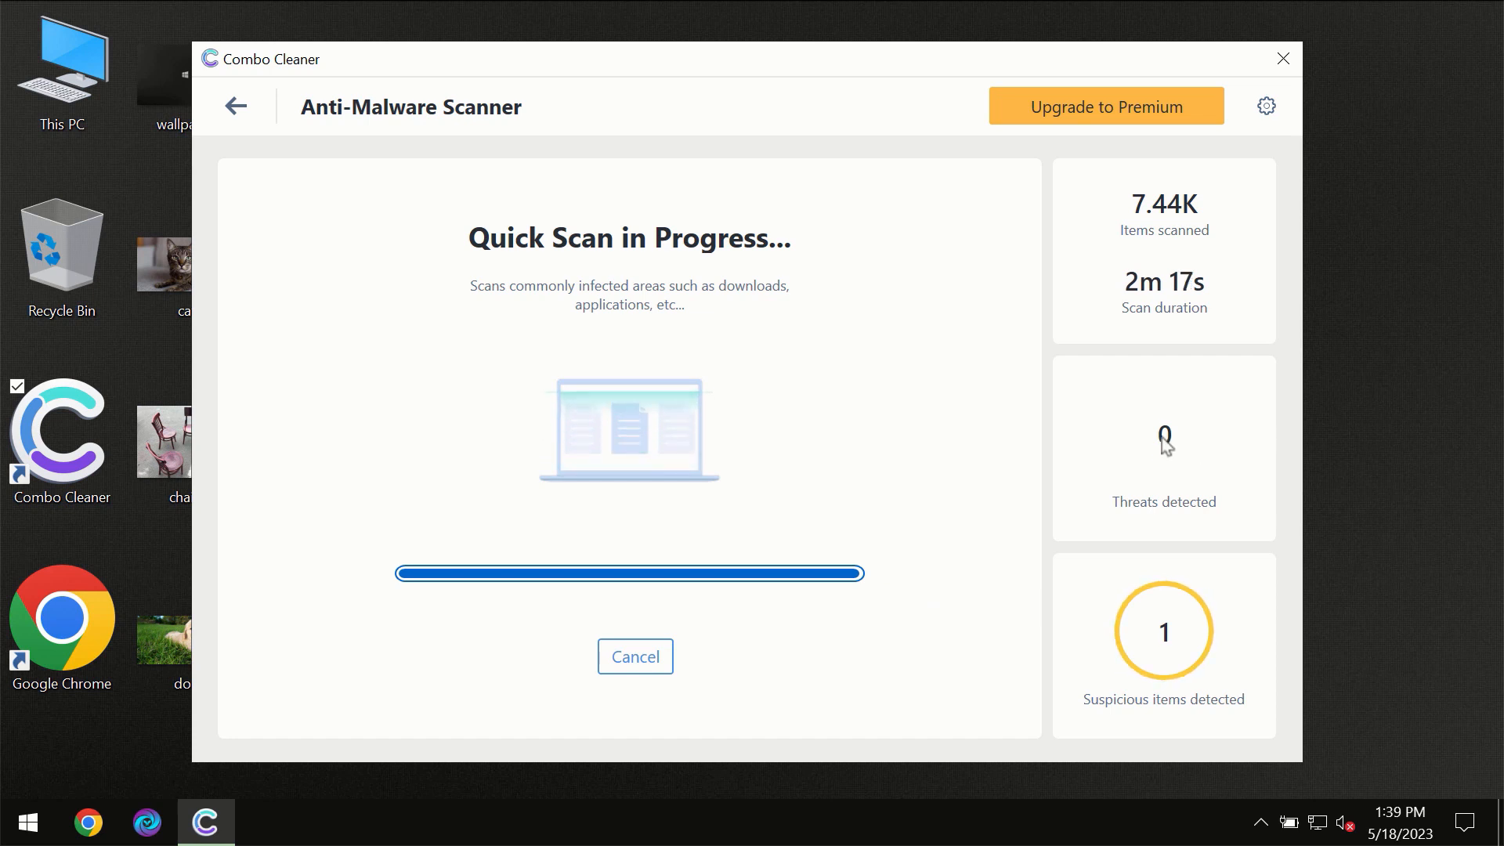
mouse_move(1104, 425)
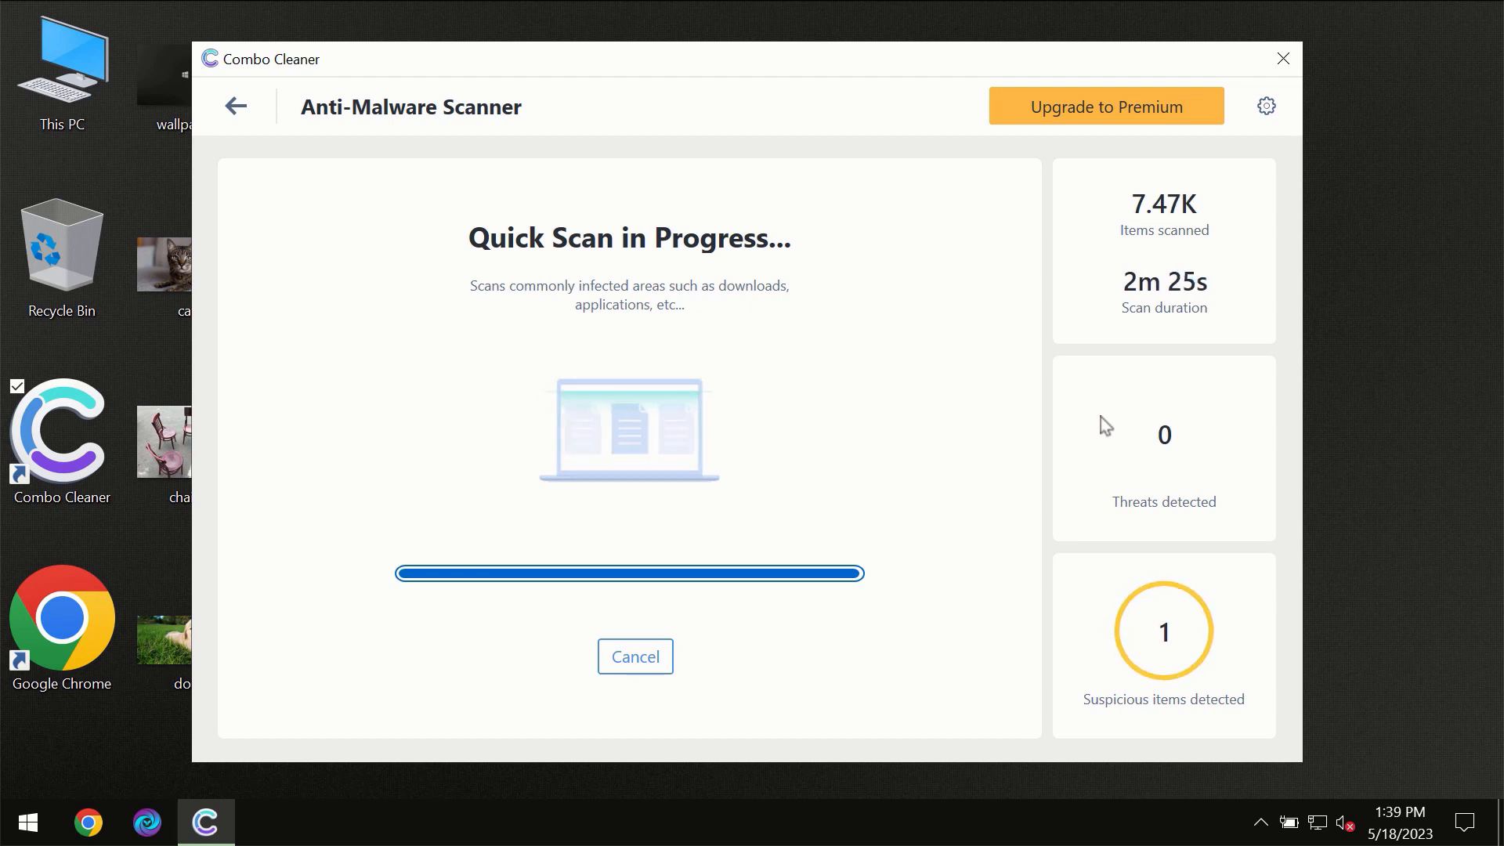
mouse_move(1077, 332)
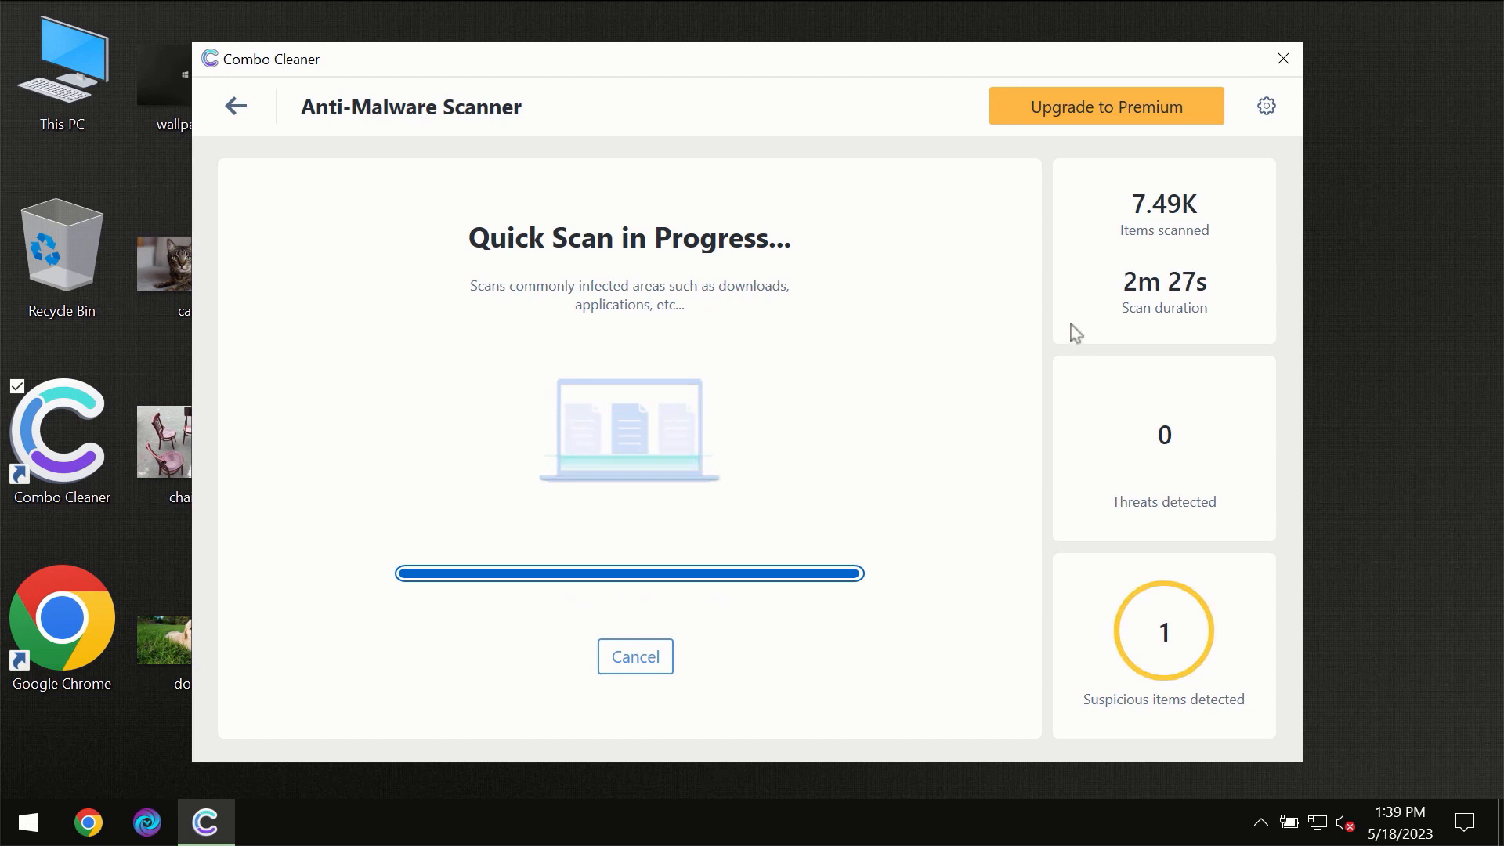